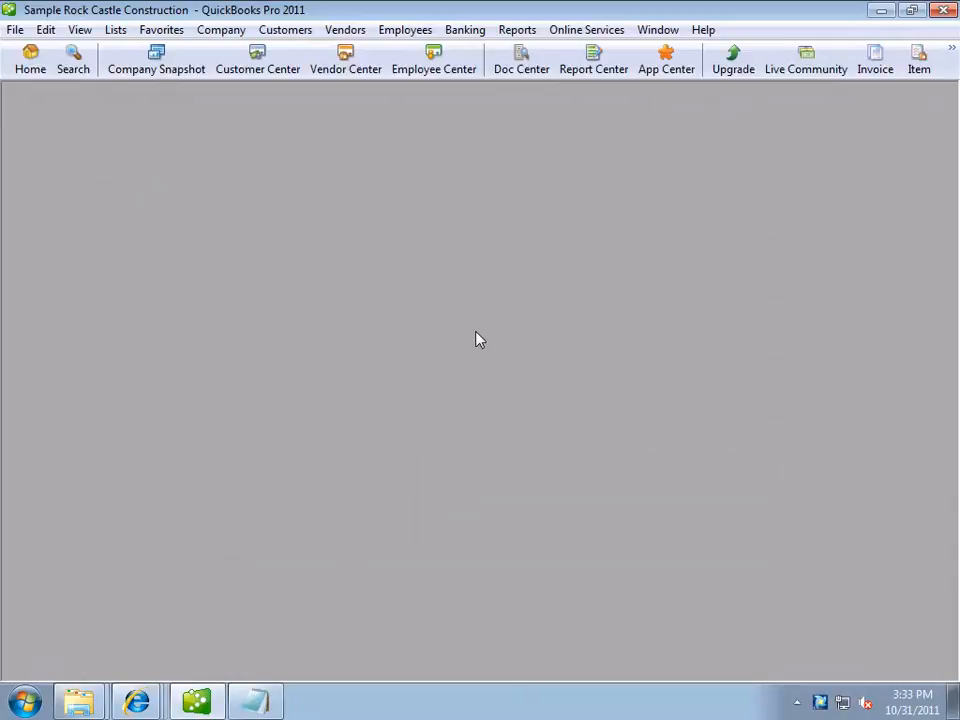
# Open the Vendor Center from the icon bar.
pyautogui.click(345, 60)
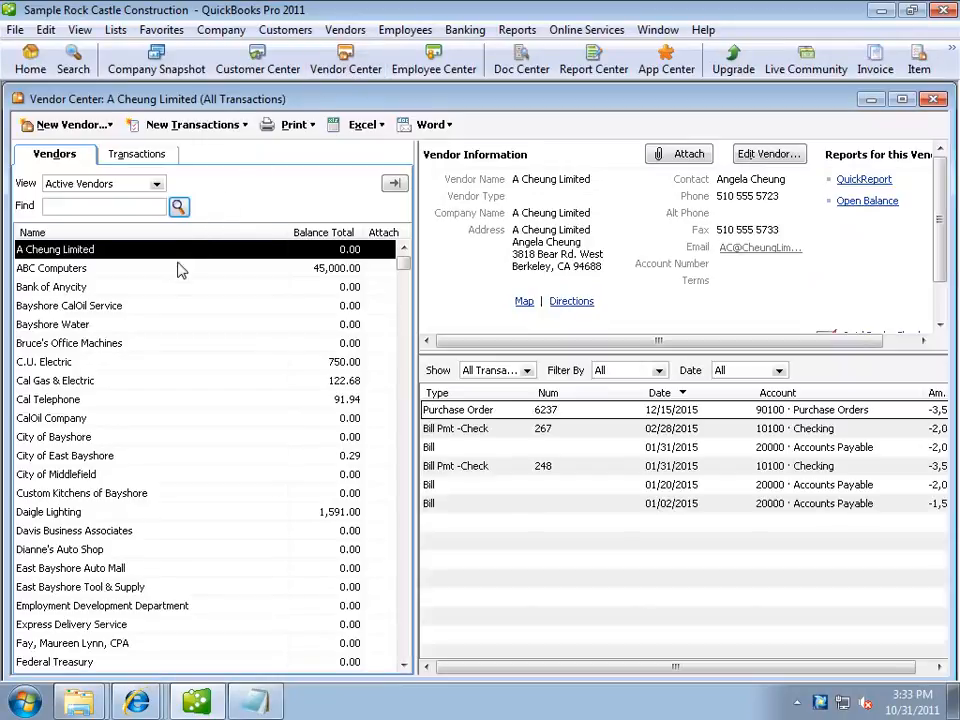
# Open the ABC Computers vendor record in Edit Vendor.
pyautogui.doubleClick(51, 268)
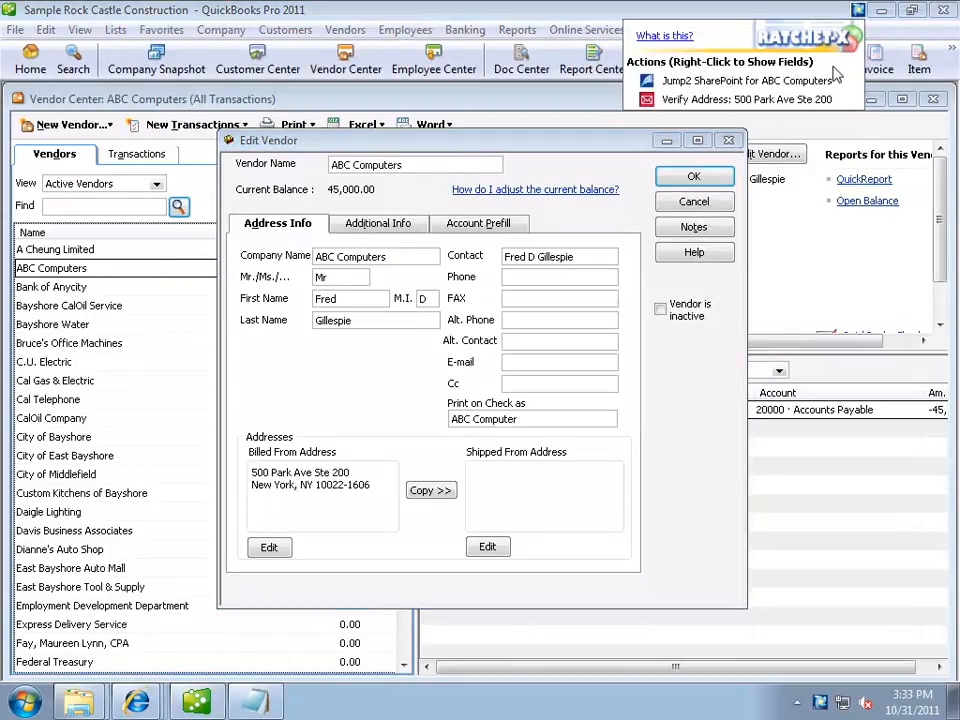
pyautogui.moveTo(745, 81)
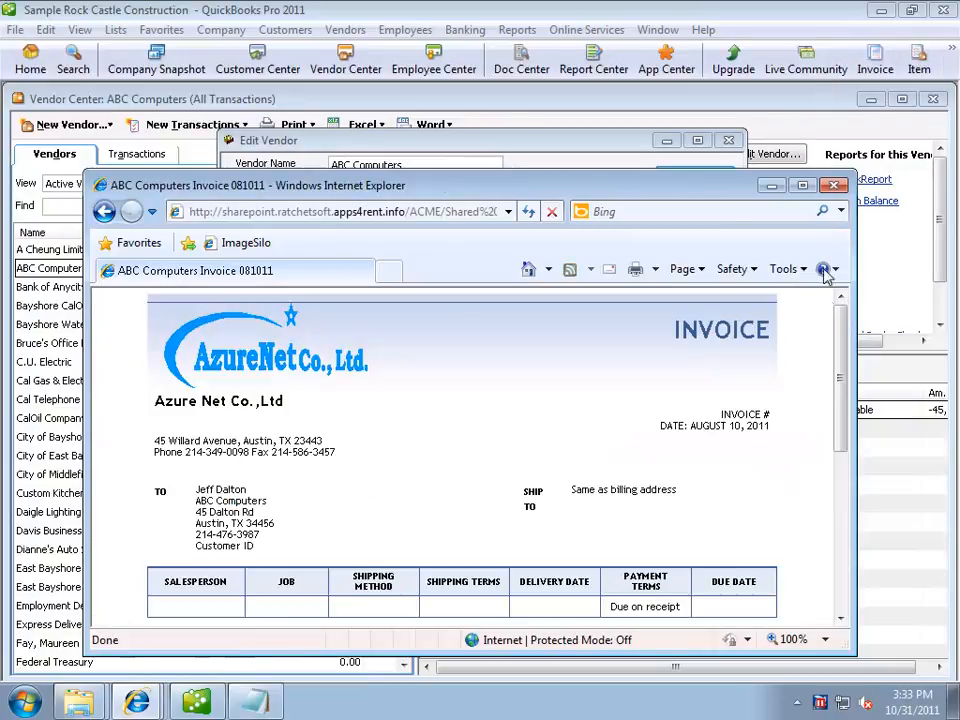
# Close the ABC Computers invoice, cancel Edit Vendor, and open the Customer Center.
pyautogui.scroll(-3)
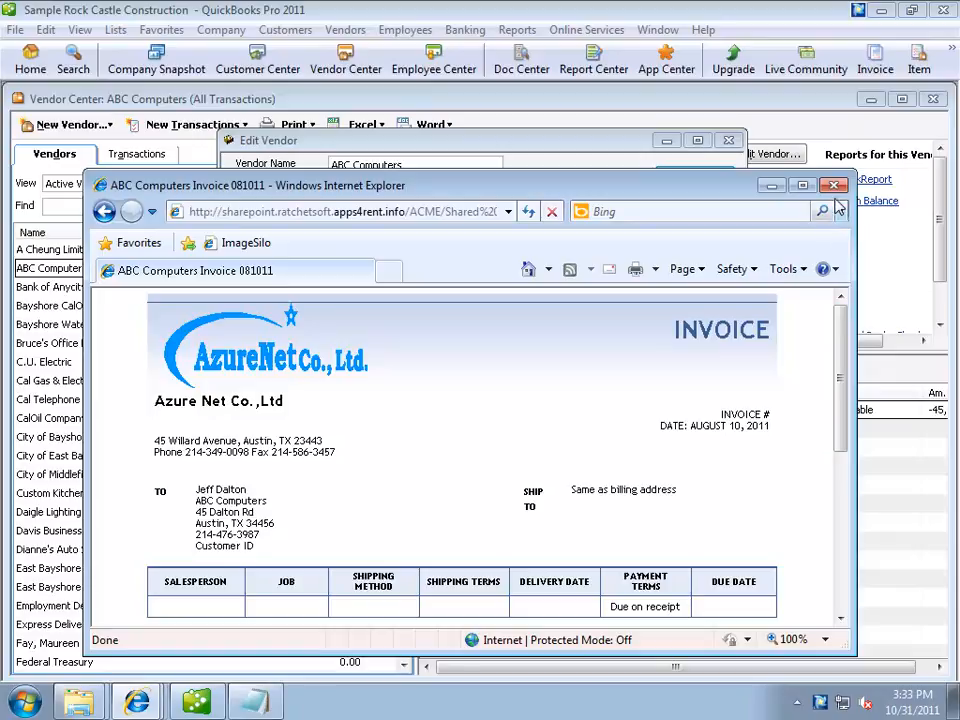
pyautogui.click(834, 185)
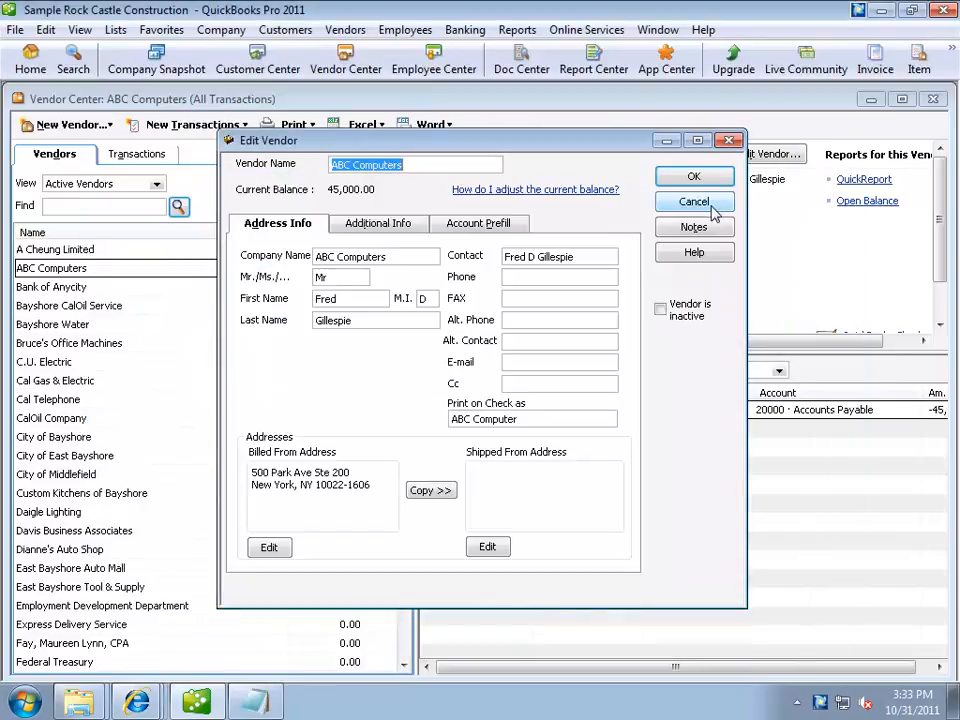
pyautogui.click(694, 201)
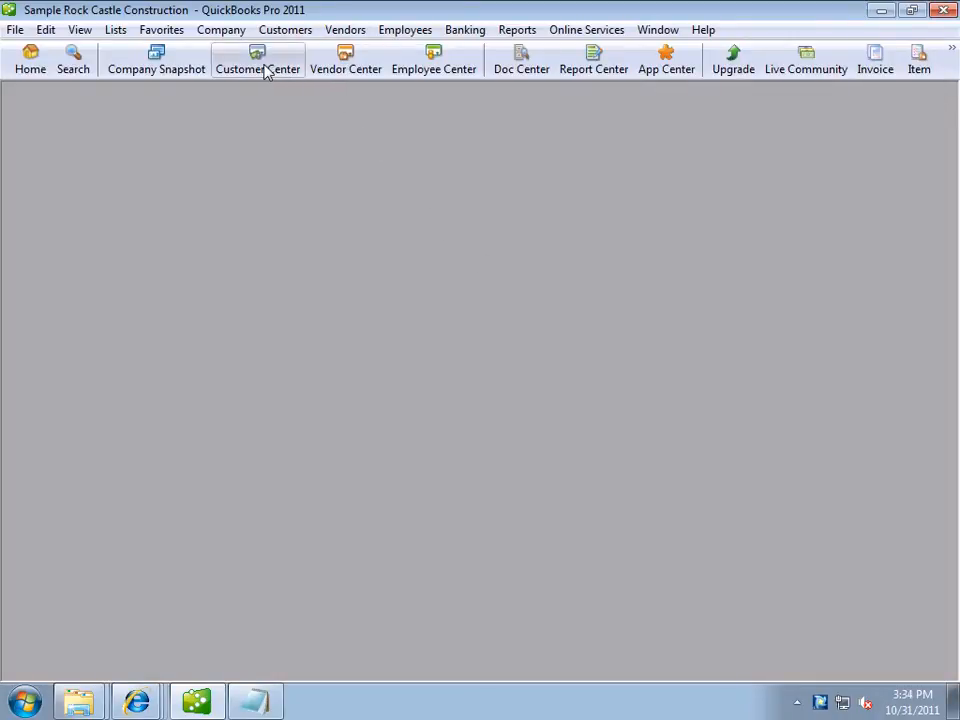
pyautogui.click(257, 60)
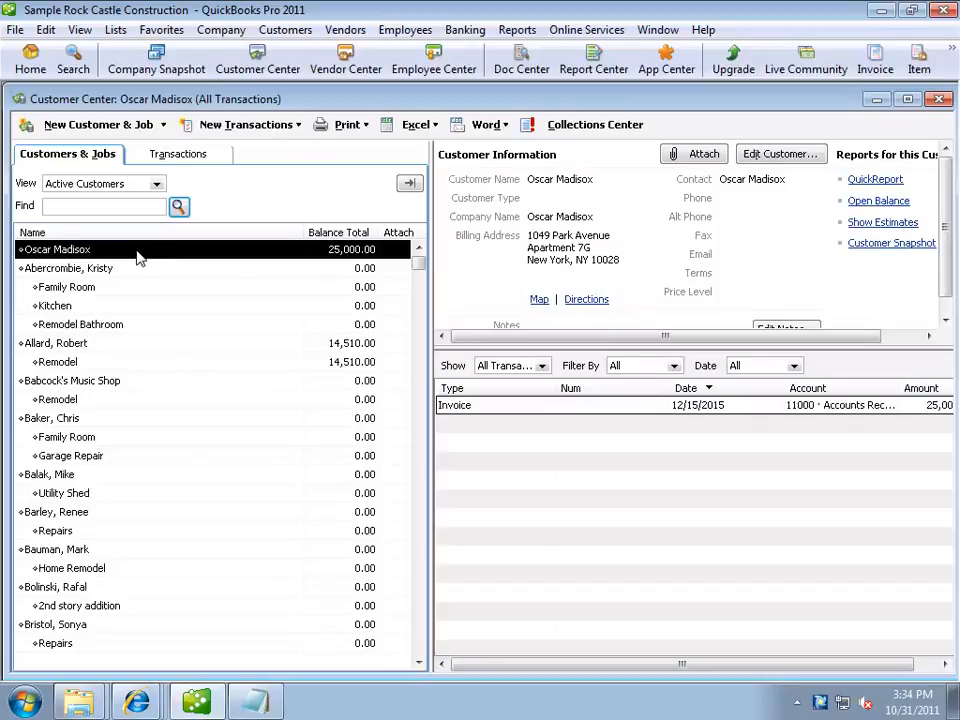
# Open Oscar Madisox's customer record in Edit Customer.
pyautogui.click(780, 153)
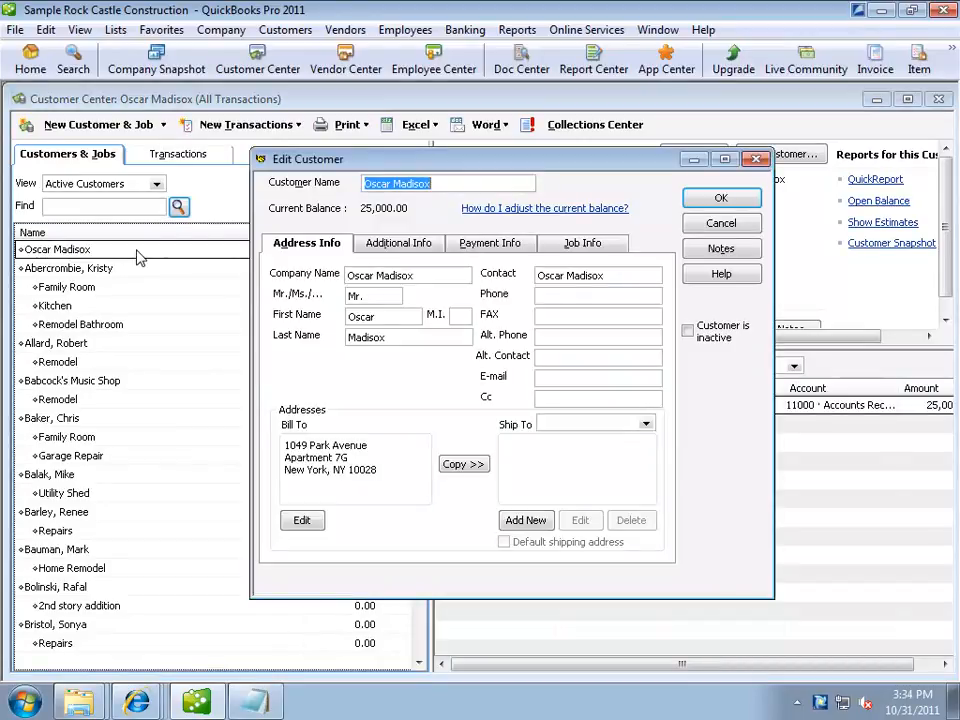
pyautogui.moveTo(807, 42)
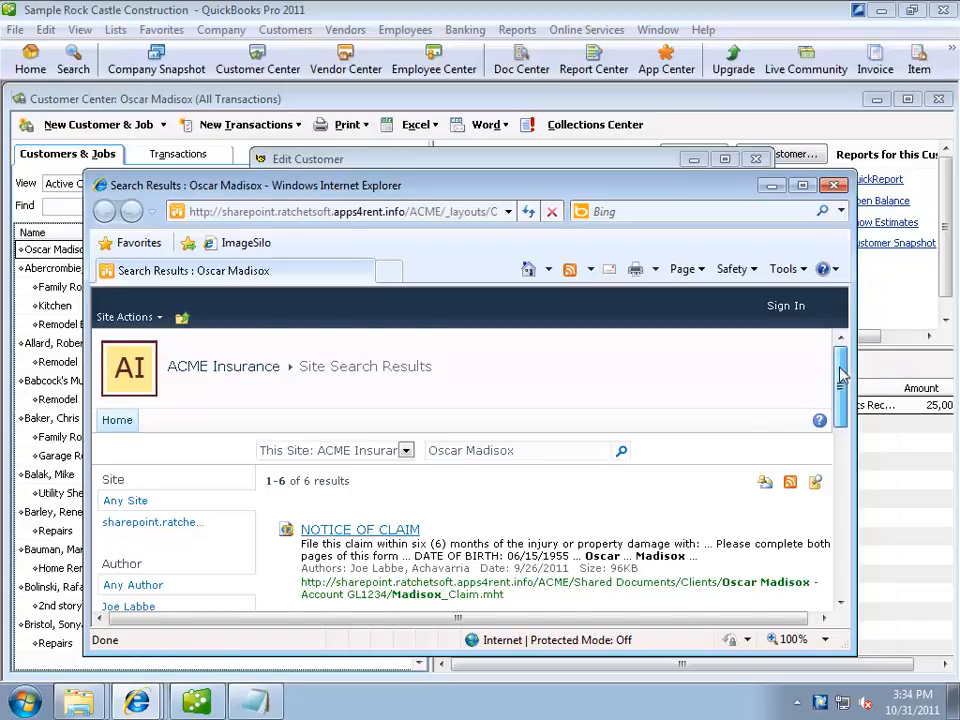
pyautogui.scroll(-3)
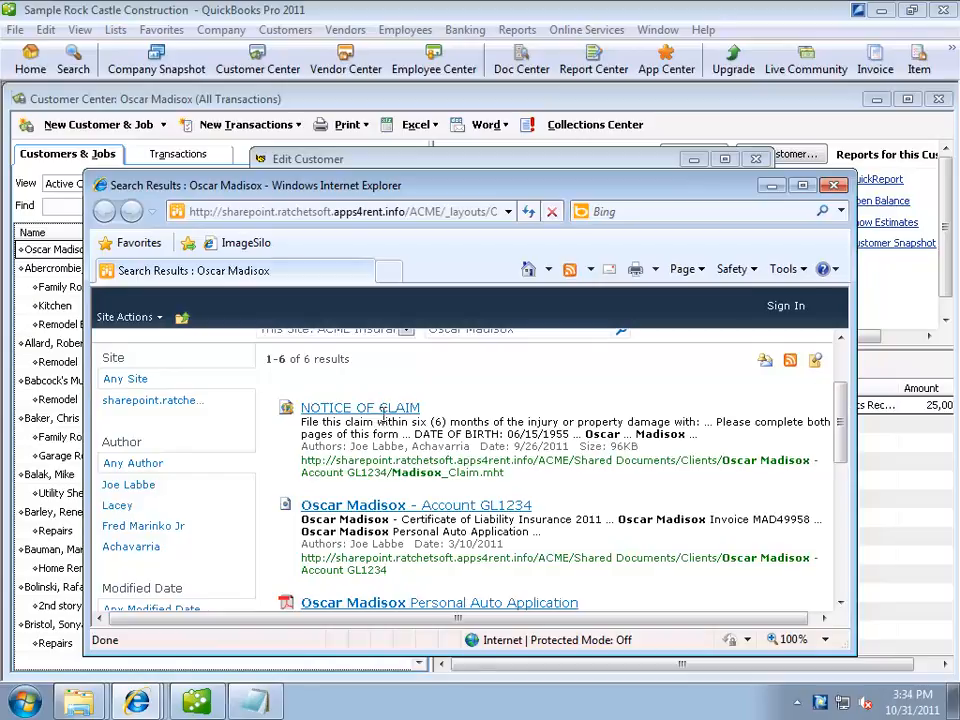
pyautogui.click(360, 407)
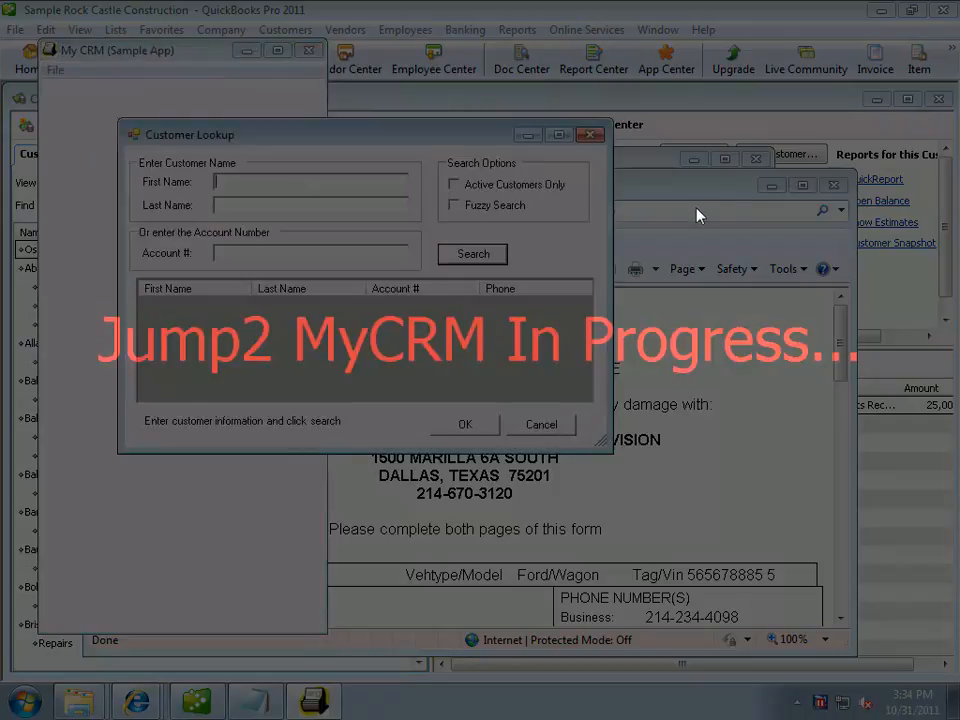
pyautogui.click(471, 253)
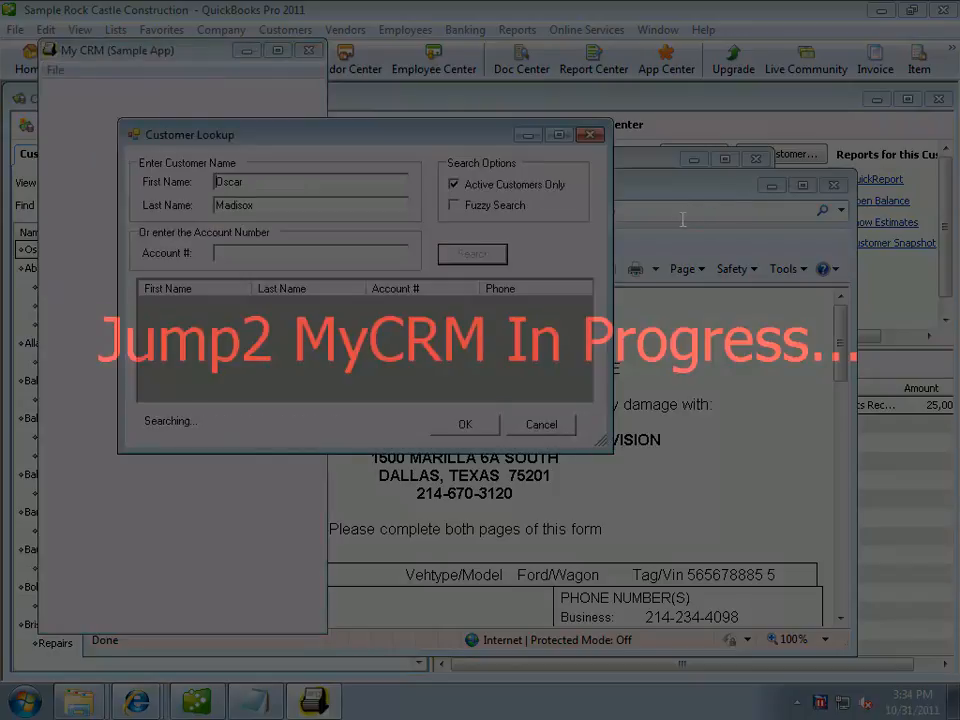